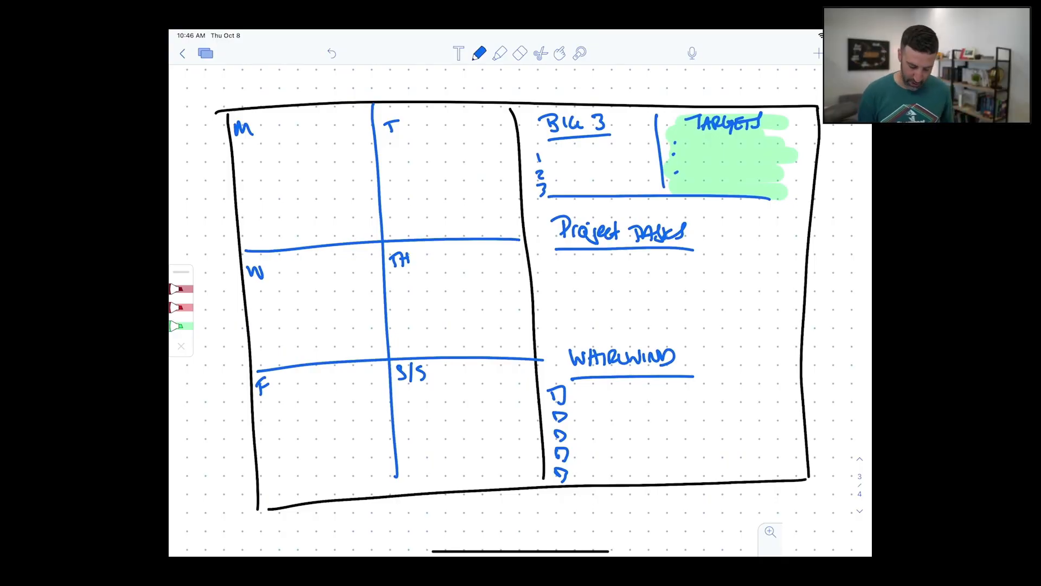
Step: Draw a column of small blue checkboxes with blank task lines beneath the Project Tasks heading
left_click(554, 269)
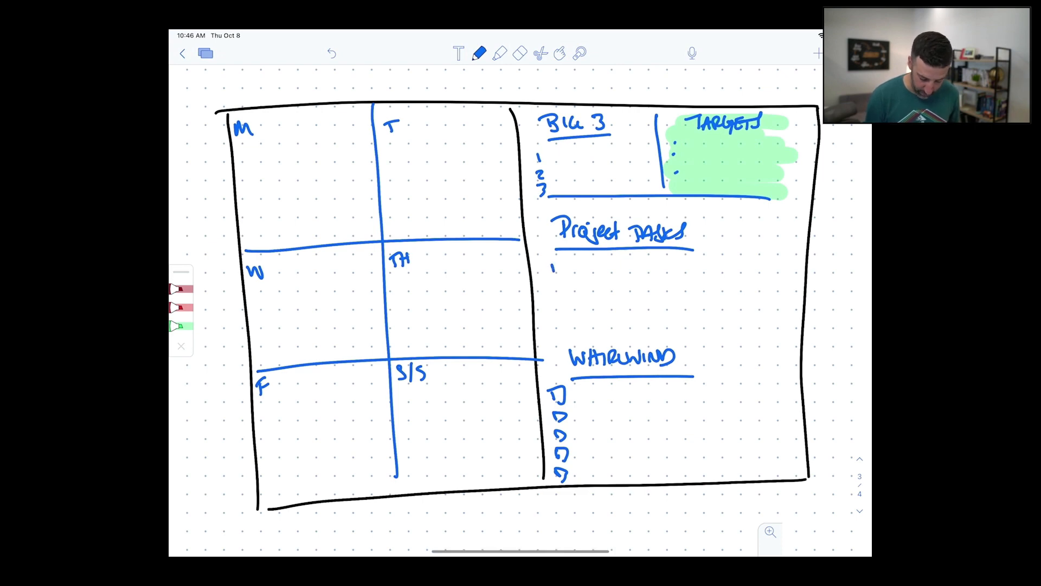
left_click_drag(551, 266, 567, 326)
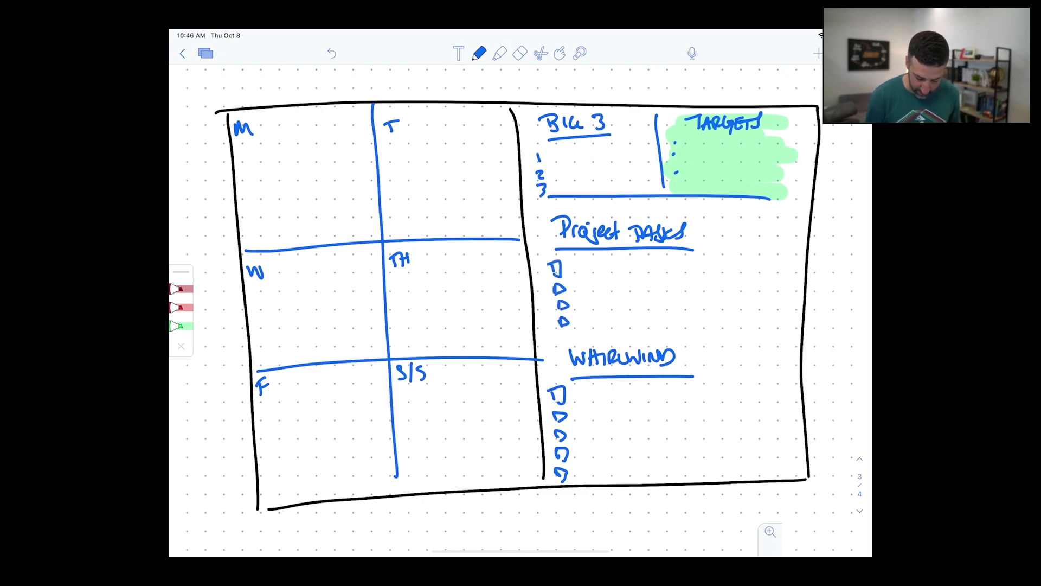
left_click_drag(578, 266, 664, 265)
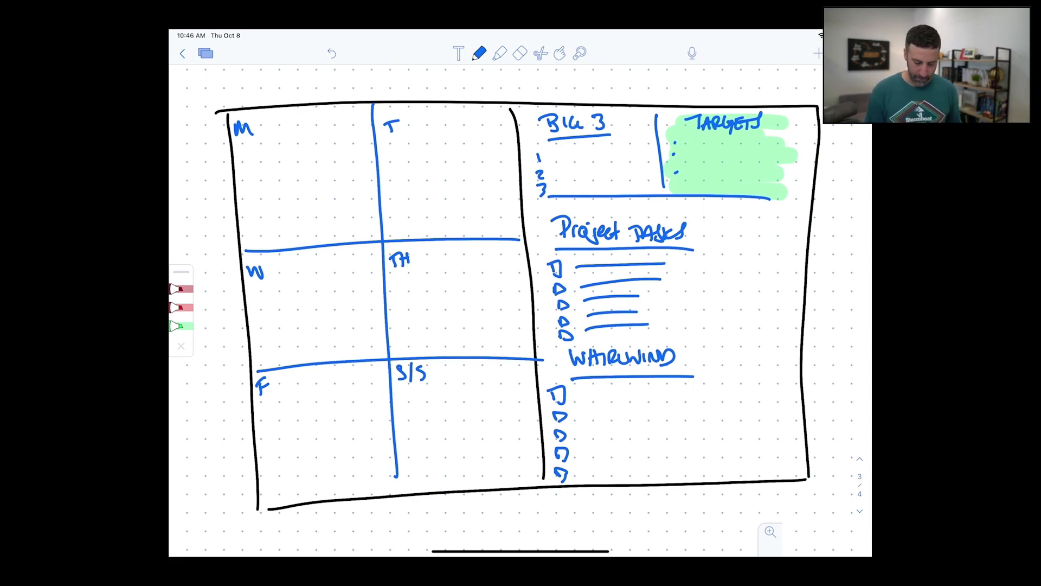
Step: Write TEAM beside Monday in magenta, then pink-highlight Monday's lines and the top three Whirlwind items
left_click(479, 53)
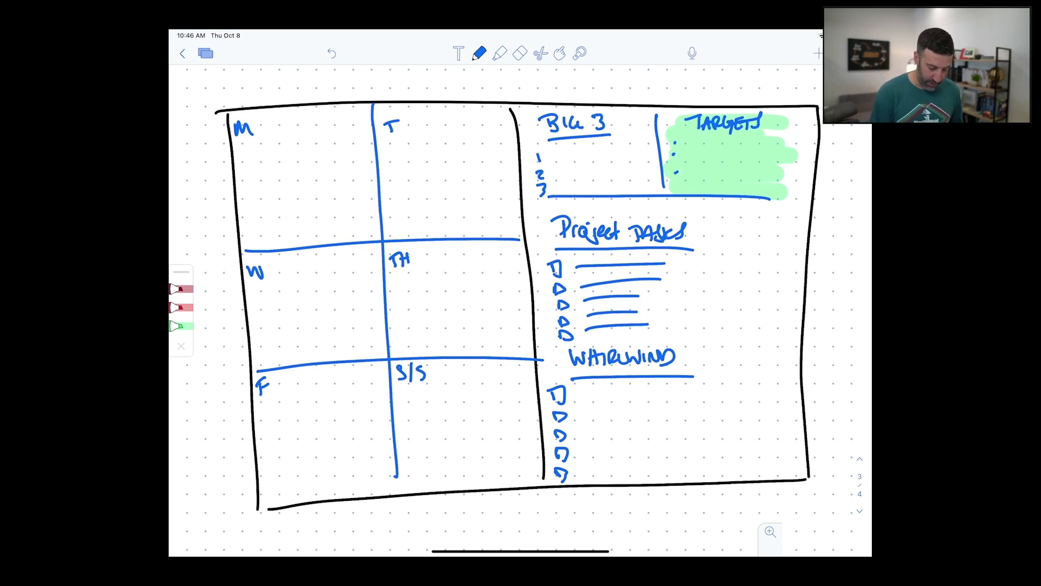
left_click(480, 53)
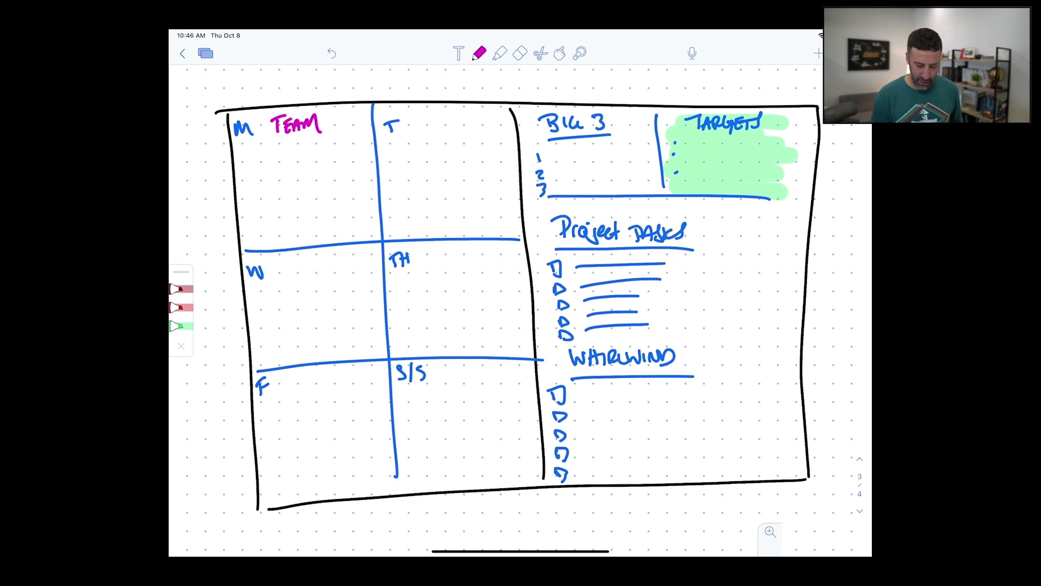
left_click(499, 53)
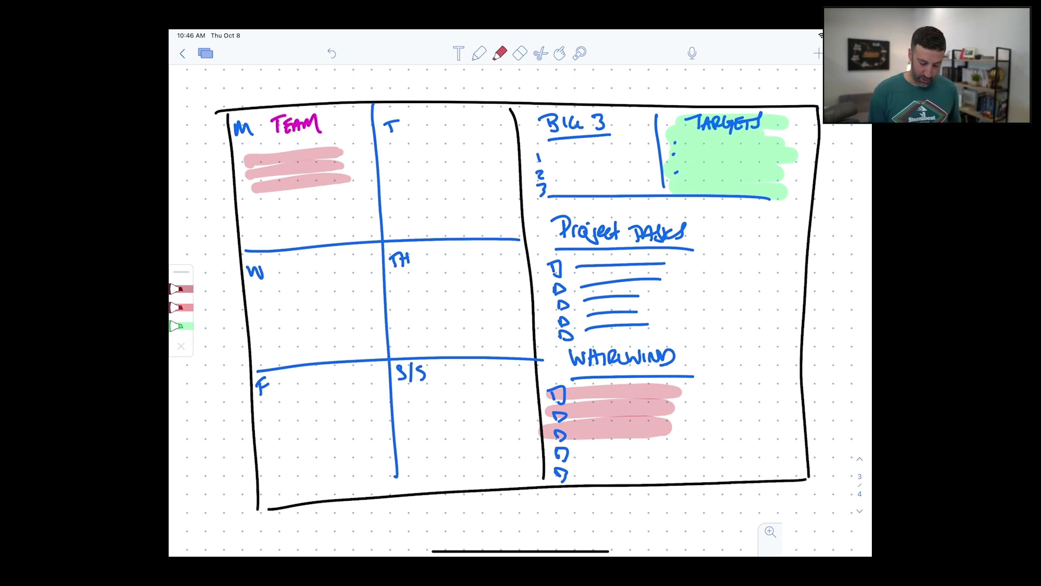
left_click(500, 53)
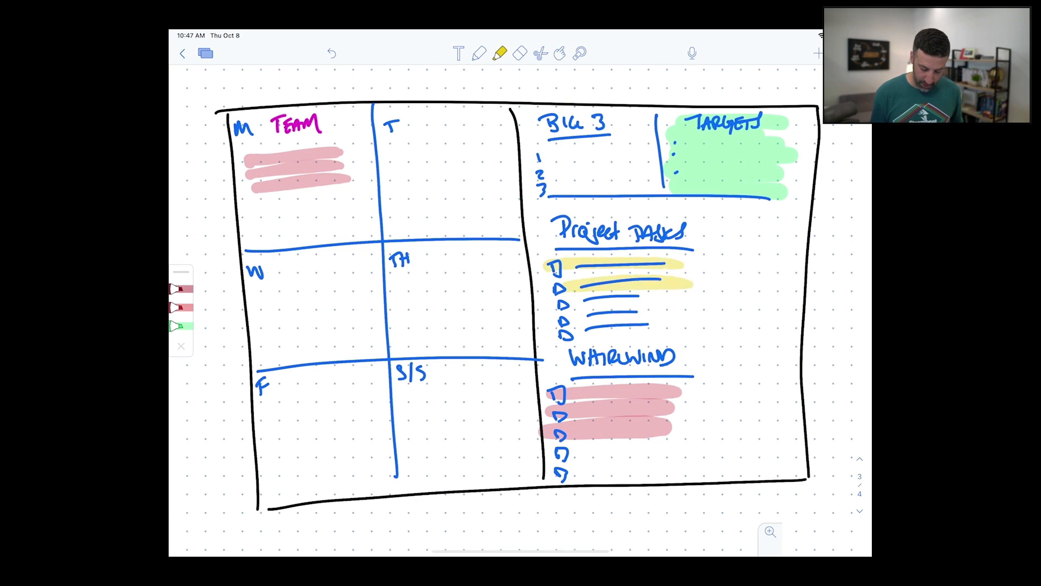
Step: Highlight project tasks and matching day strokes: yellow Tuesday, cyan Wednesday, magenta Friday, purple Thursday
left_click_drag(454, 155, 551, 275)
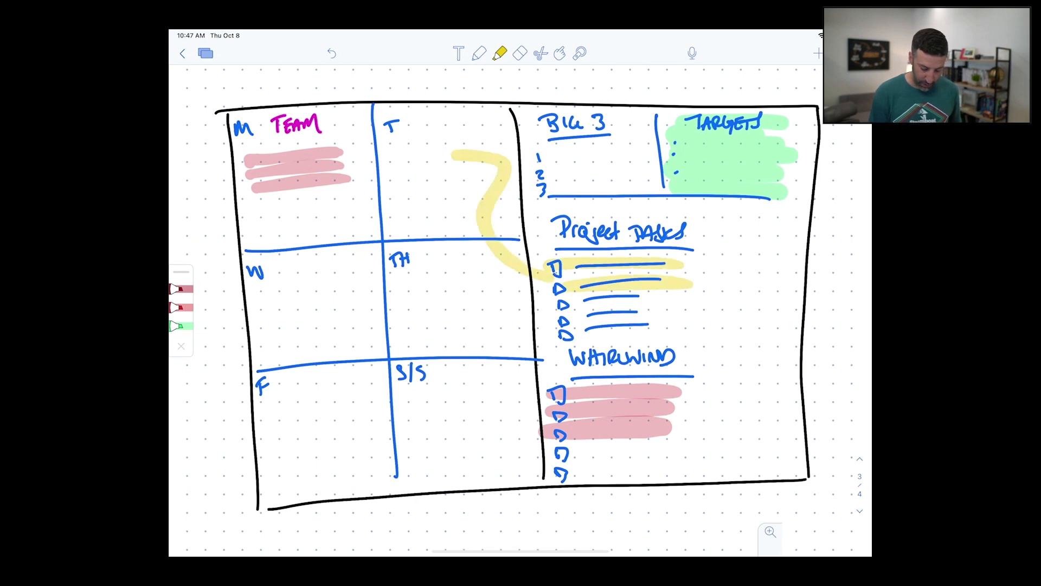
left_click_drag(385, 160, 491, 156)
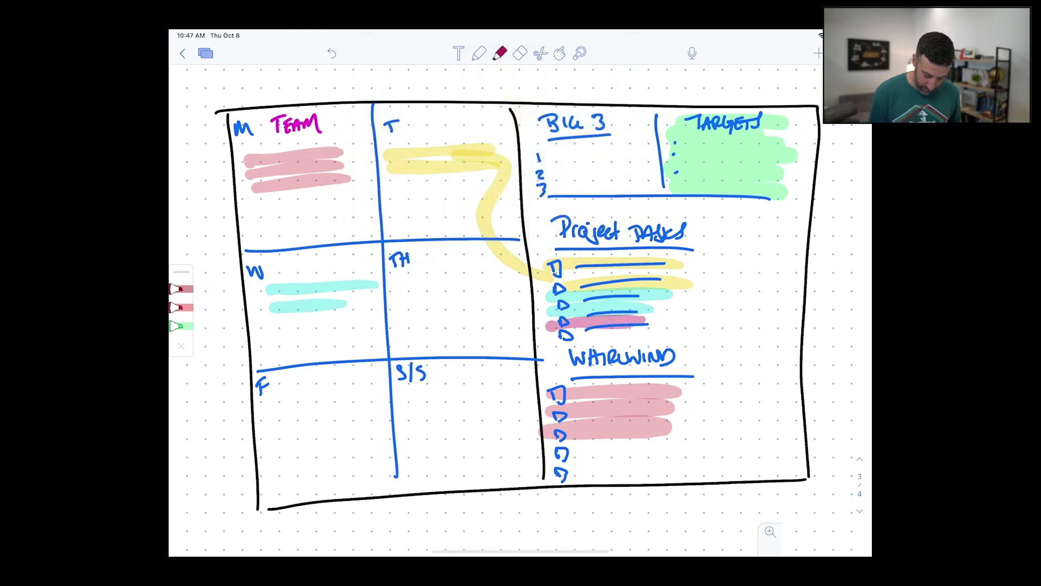
left_click_drag(266, 409, 382, 413)
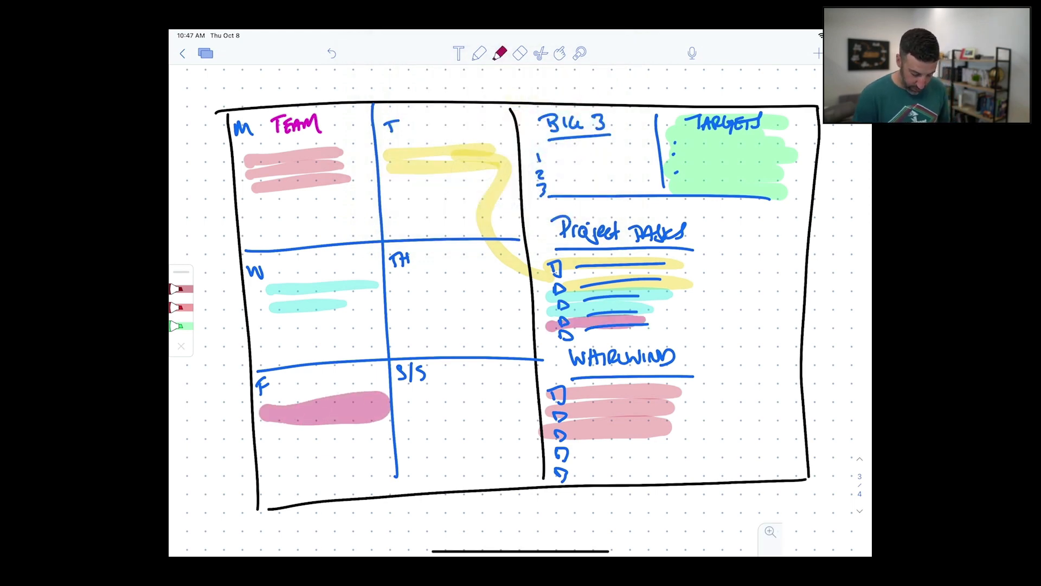
left_click(500, 54)
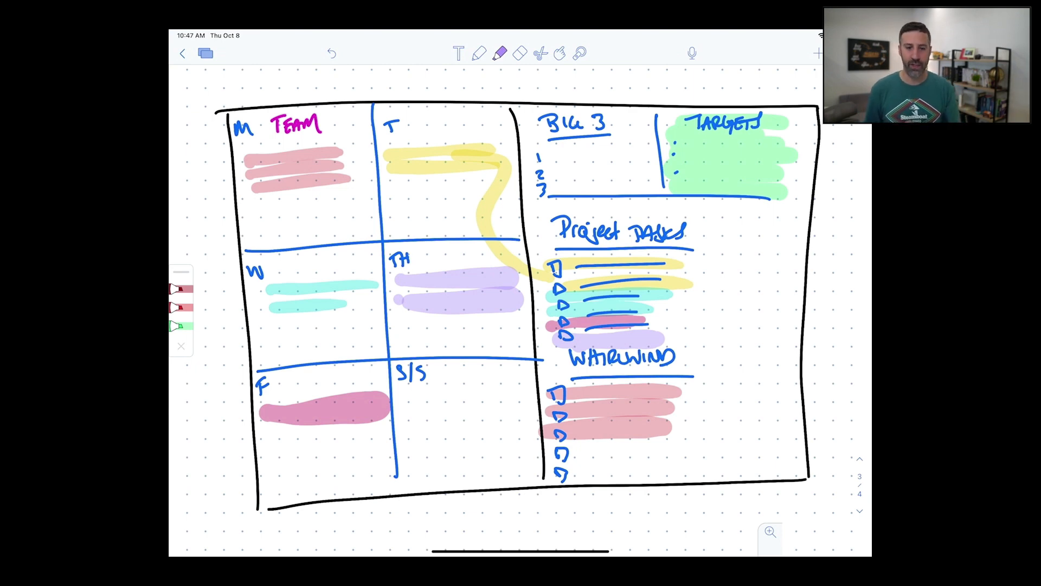
left_click(479, 53)
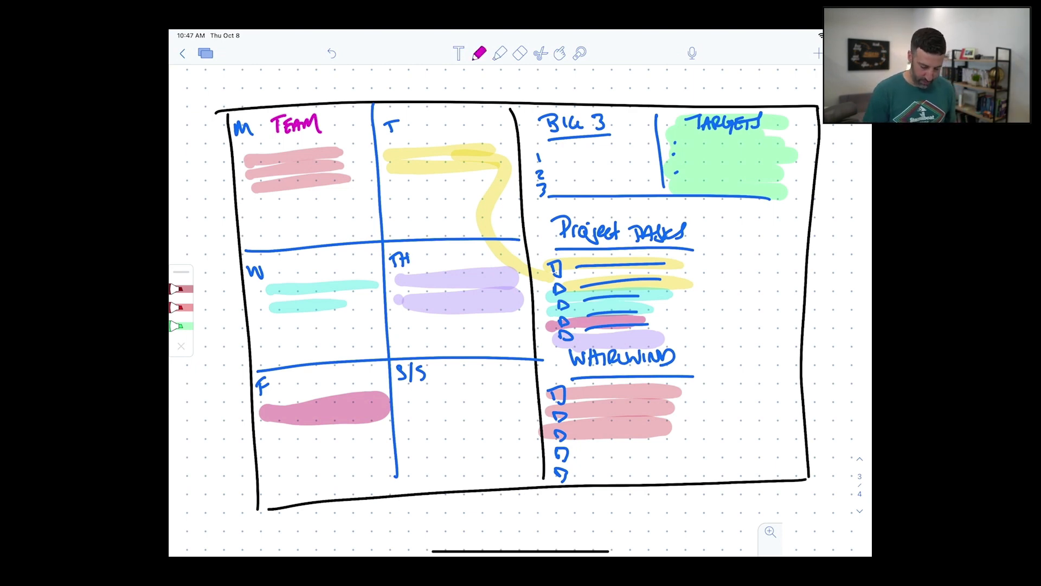